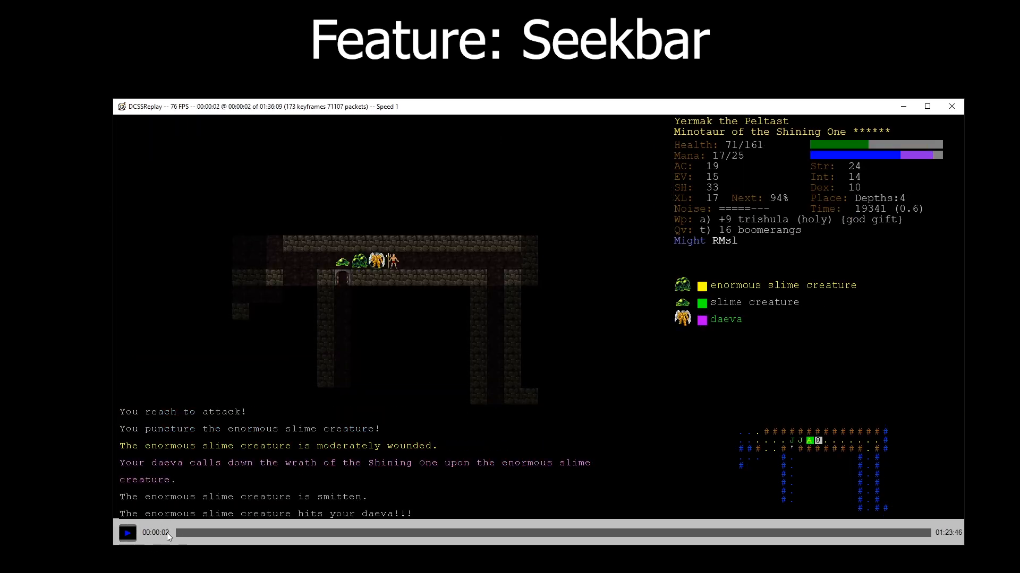
Seek along the seekbar to about 00:06:42, then ahead to 00:14:40.
{"action": "left_click", "coordinate": [127, 533]}
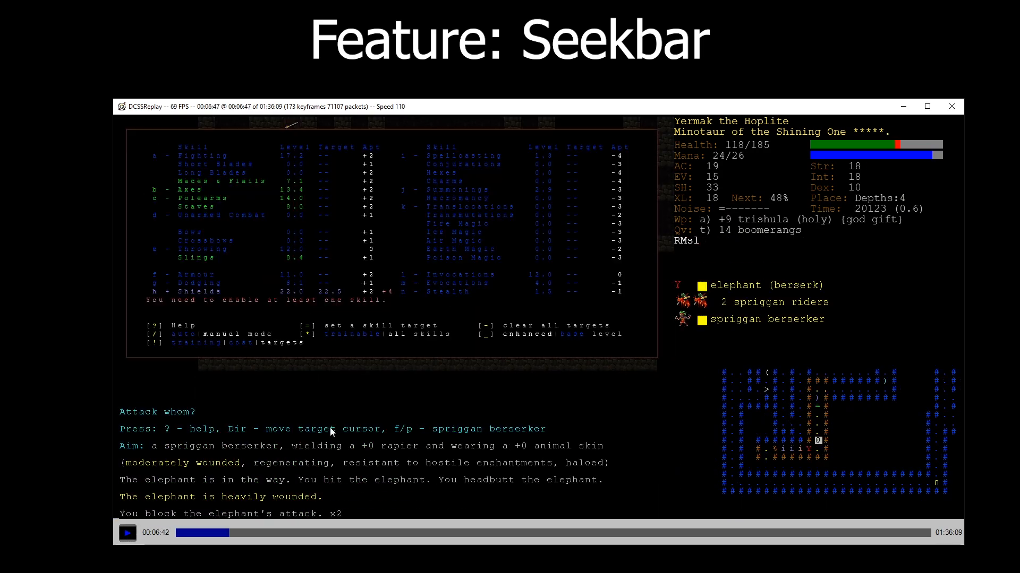
{"action": "left_click", "coordinate": [296, 533]}
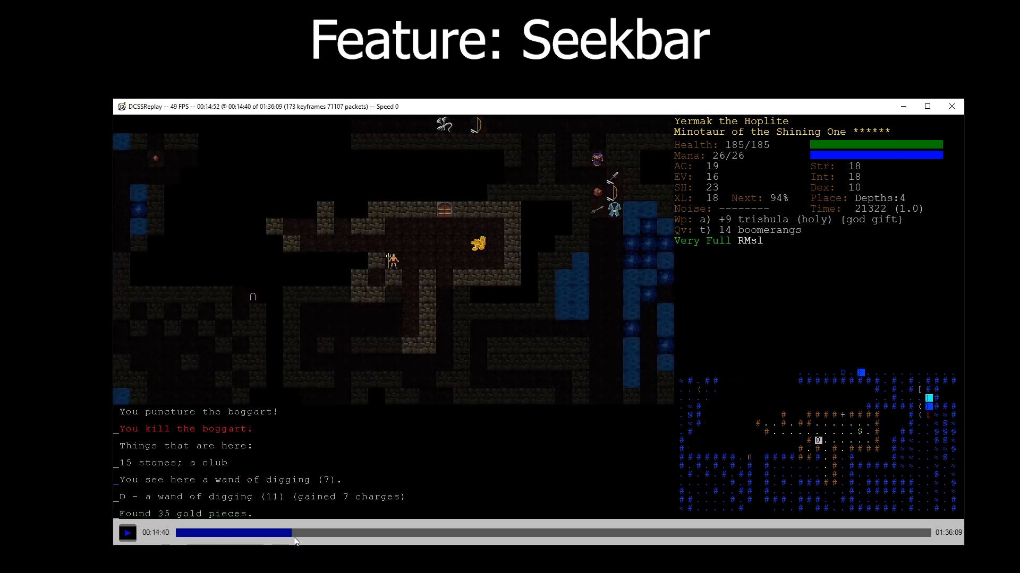
{"action": "left_click", "coordinate": [296, 533]}
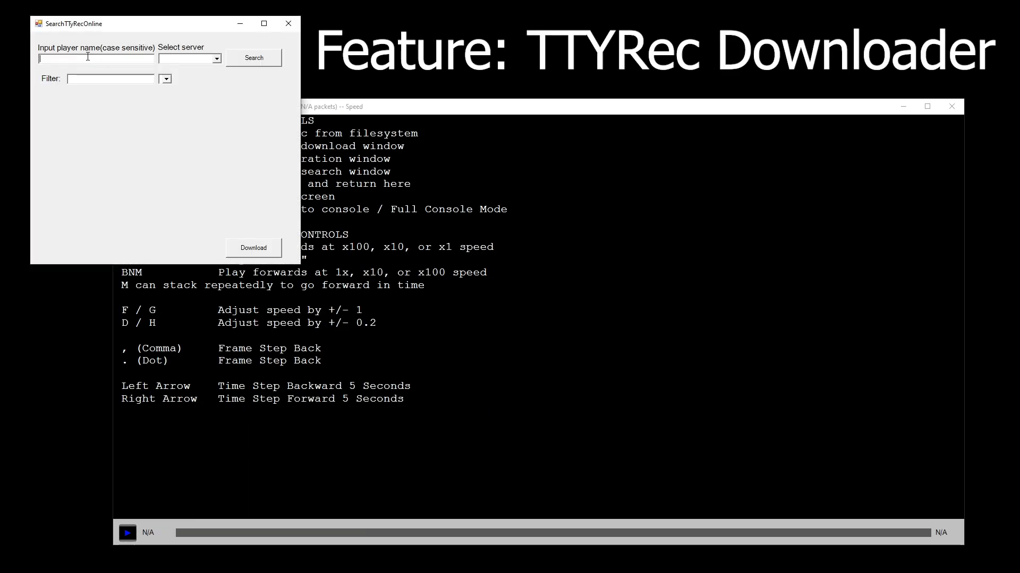
Search underhound.eu for the player, filter to 2020-04, and download the 24 April recording.
{"action": "left_click", "coordinate": [253, 58]}
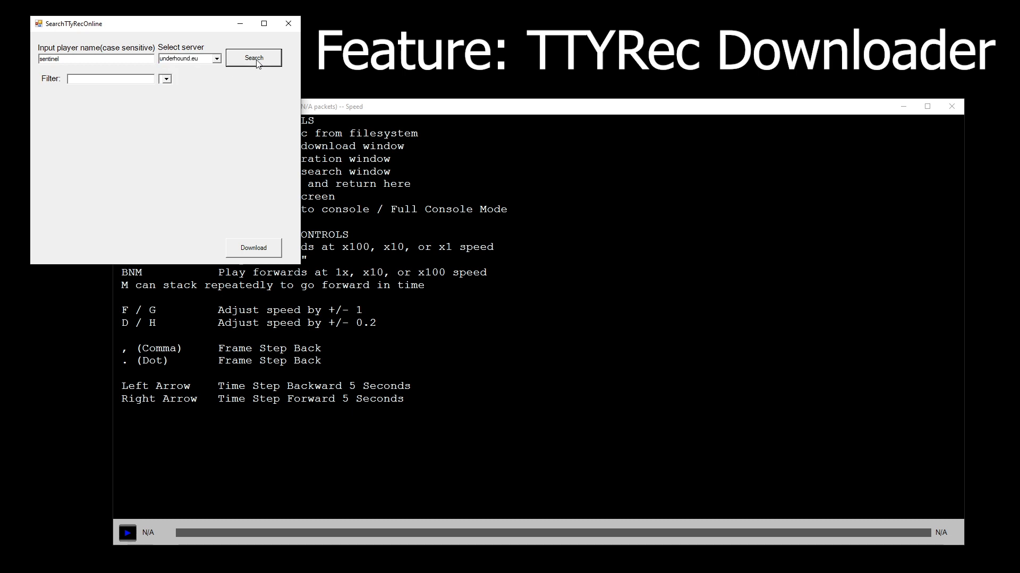
{"action": "left_click", "coordinate": [253, 58]}
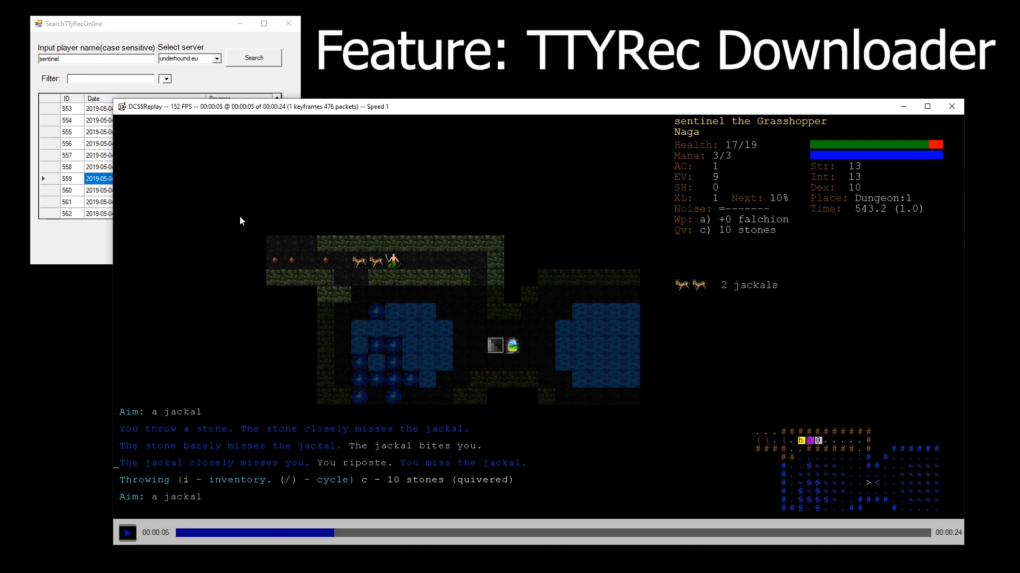
{"action": "type", "text": "2020"}
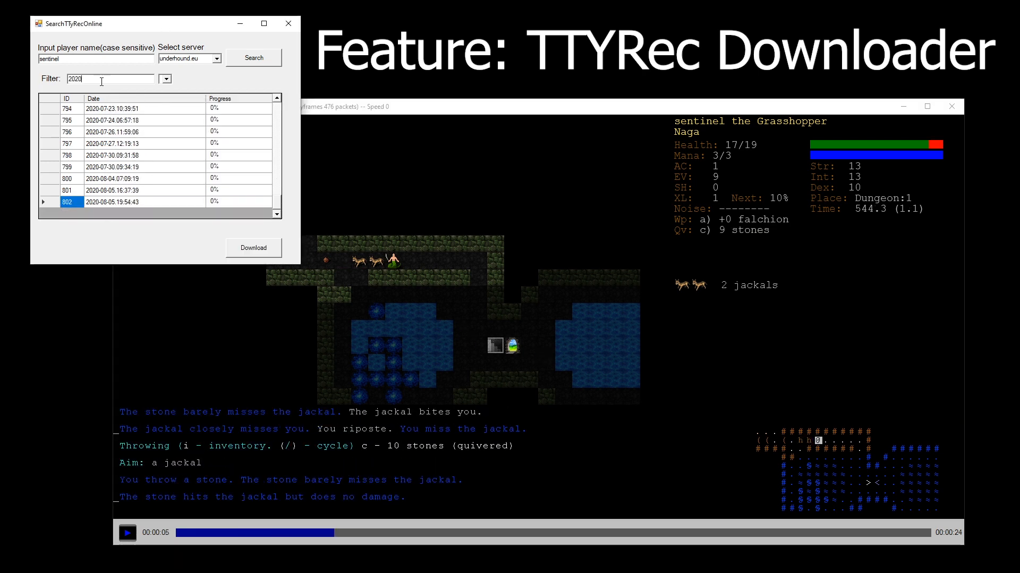
{"action": "type", "text": "-04"}
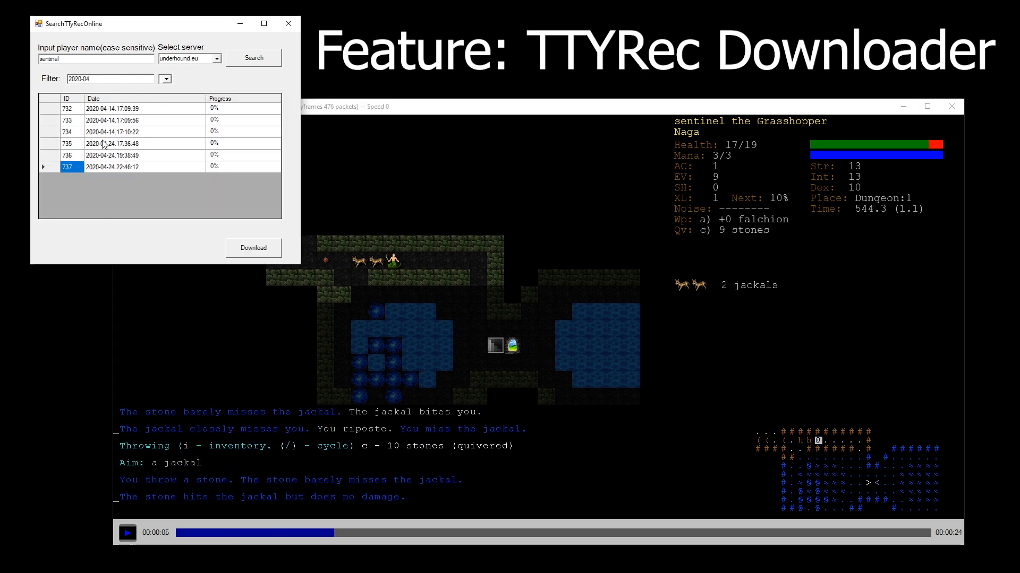
{"action": "left_click", "coordinate": [253, 248]}
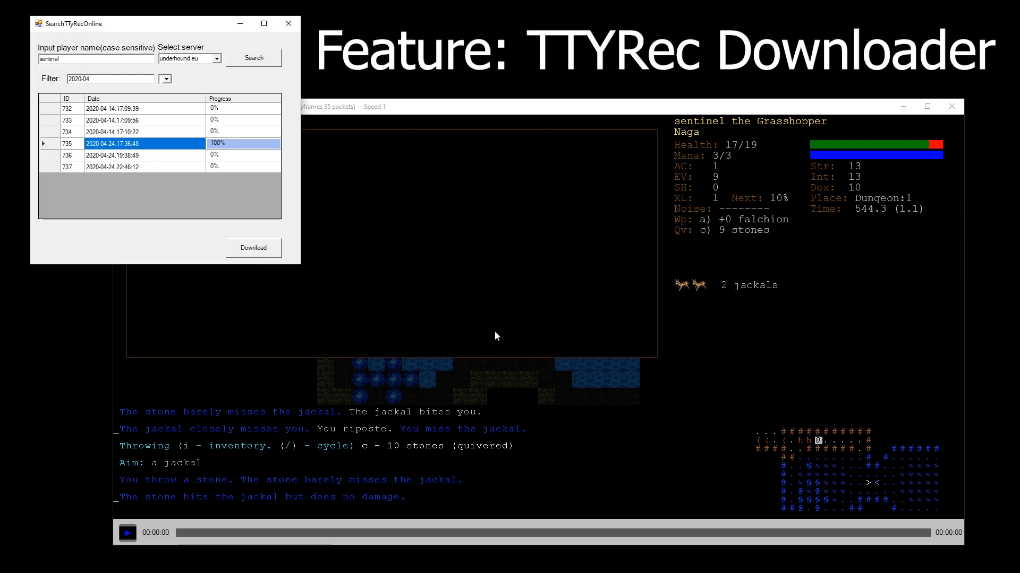
Switch the date filter to May 2020 and pick one of the May recordings.
{"action": "left_click", "coordinate": [165, 79]}
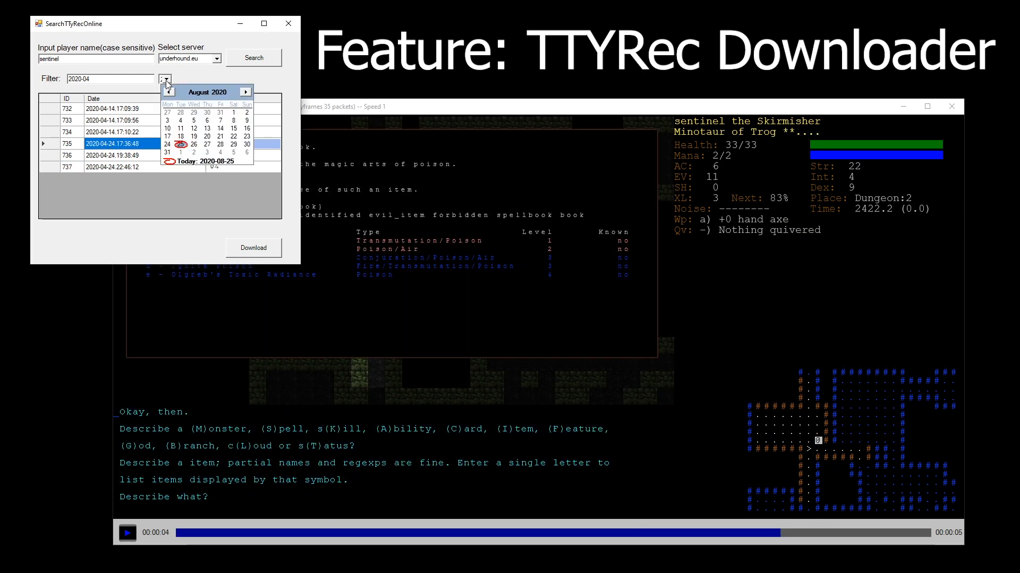
{"action": "left_click", "coordinate": [180, 144]}
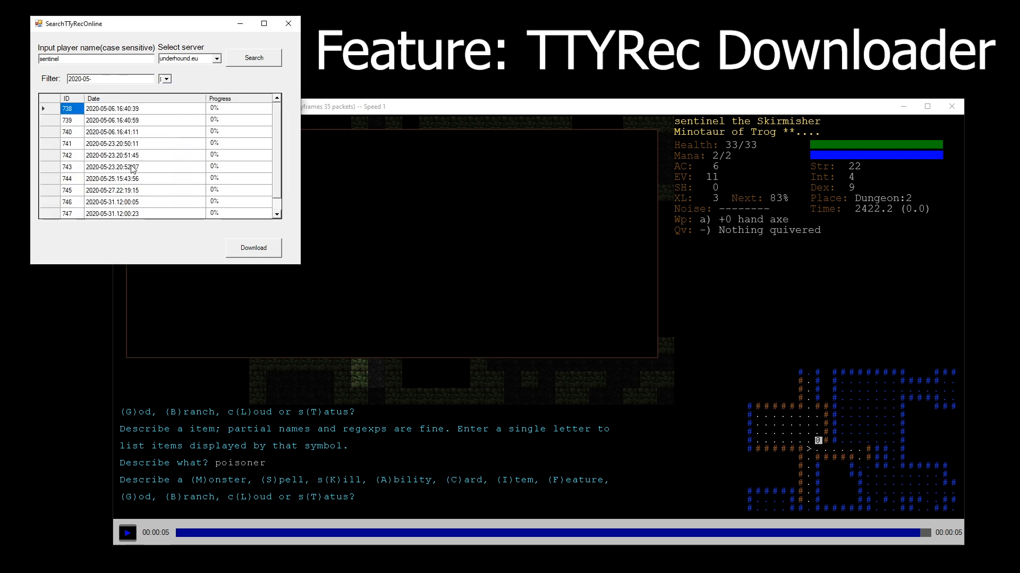
{"action": "left_click", "coordinate": [110, 79]}
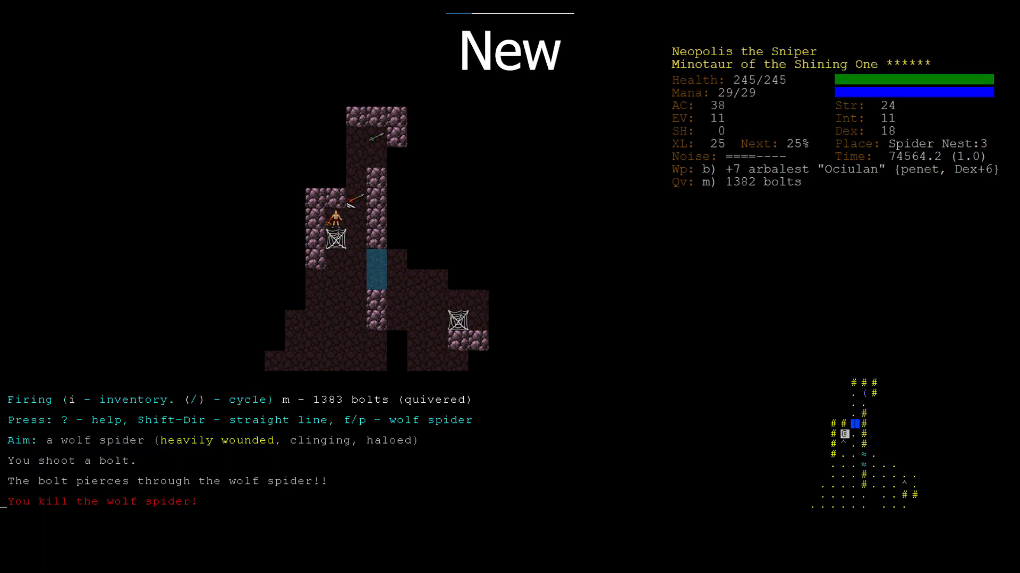
Leave the ttyrec, then save Configuration with 5 ms frame pause and 5000 ms jump.
{"action": "key", "text": "ctrl+c"}
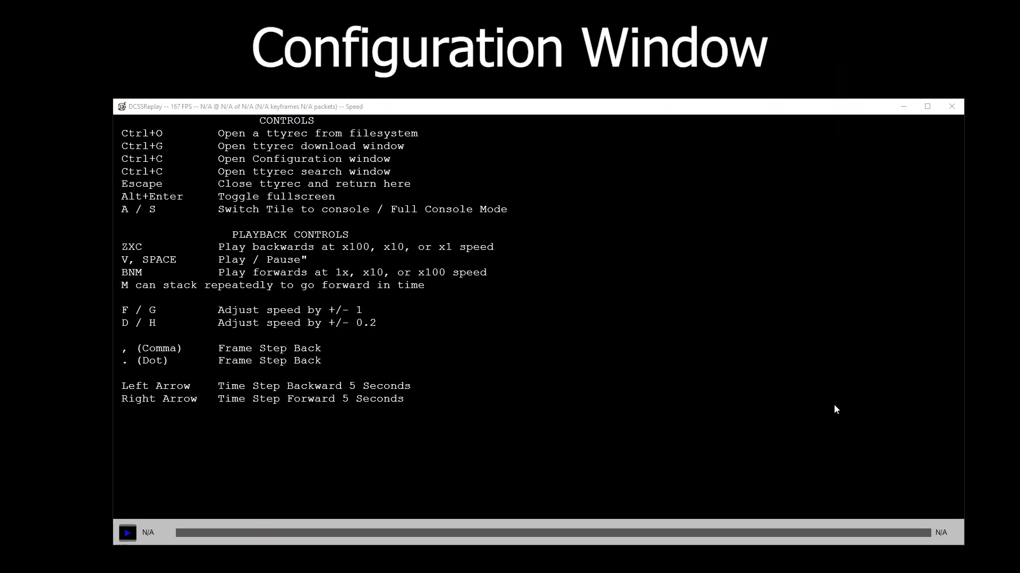
{"action": "key", "text": "ctrl+c"}
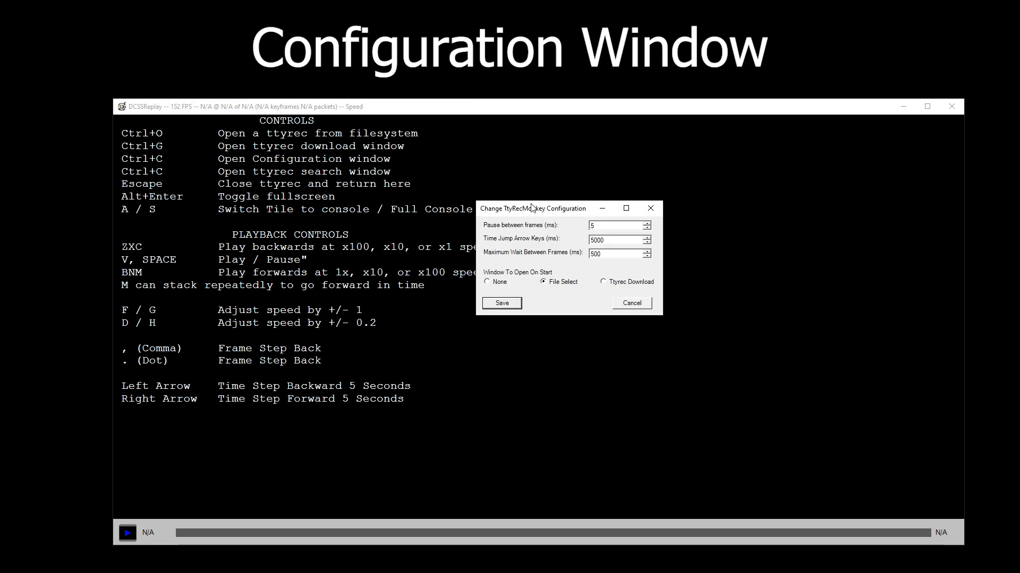
{"action": "mouse_move", "coordinate": [623, 243]}
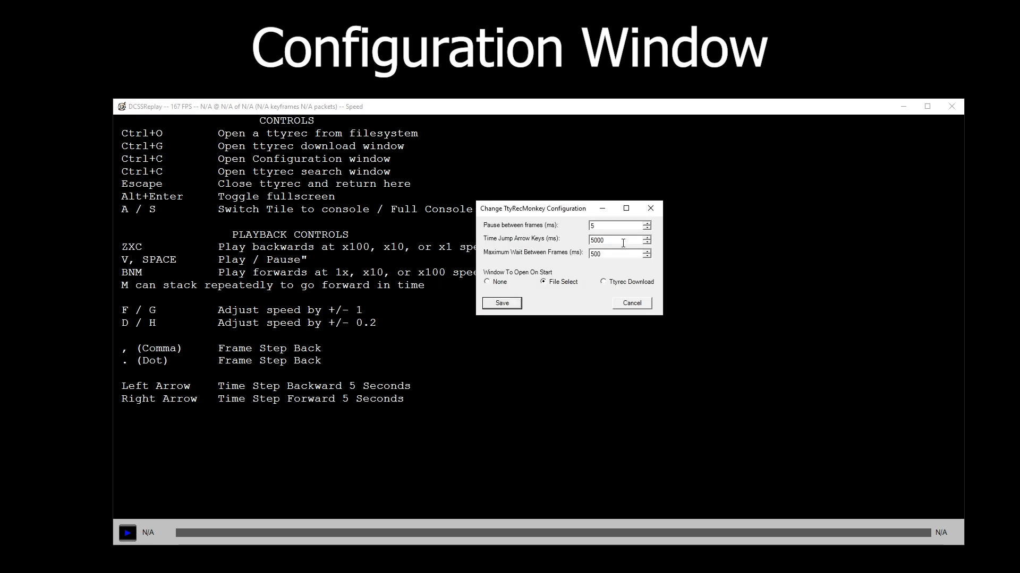
{"action": "mouse_move", "coordinate": [655, 260]}
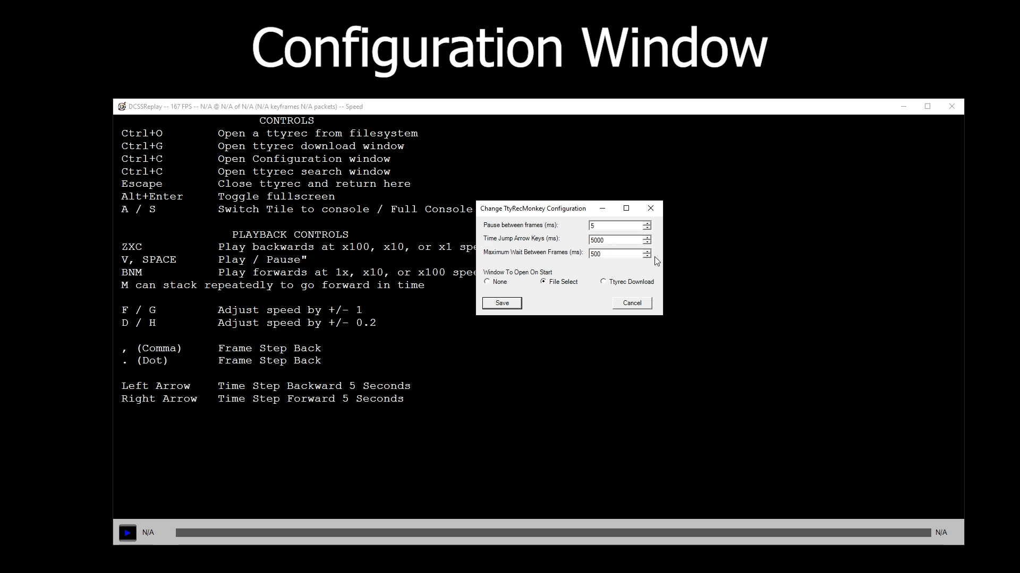
{"action": "mouse_move", "coordinate": [504, 314]}
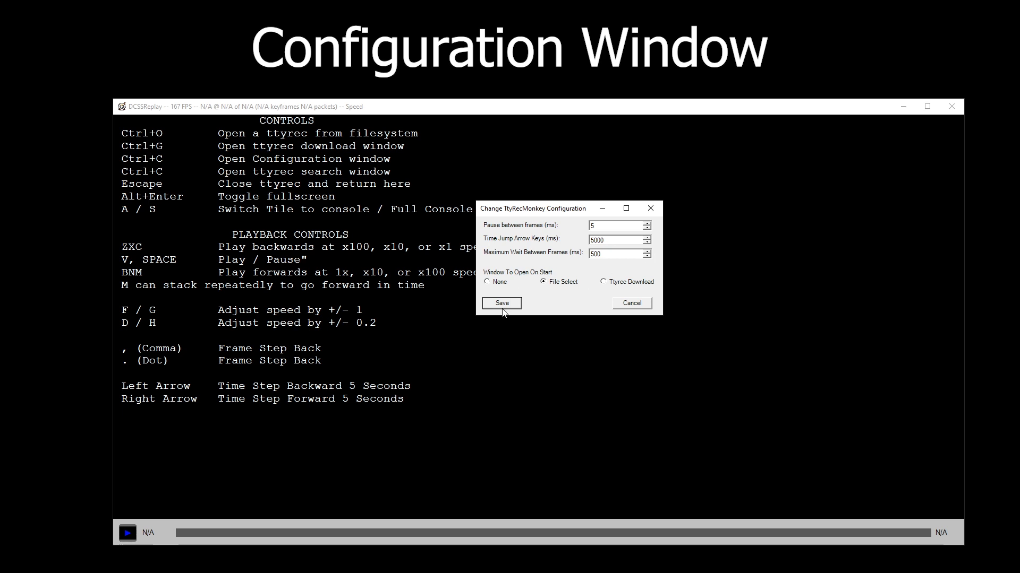
{"action": "left_click", "coordinate": [501, 303]}
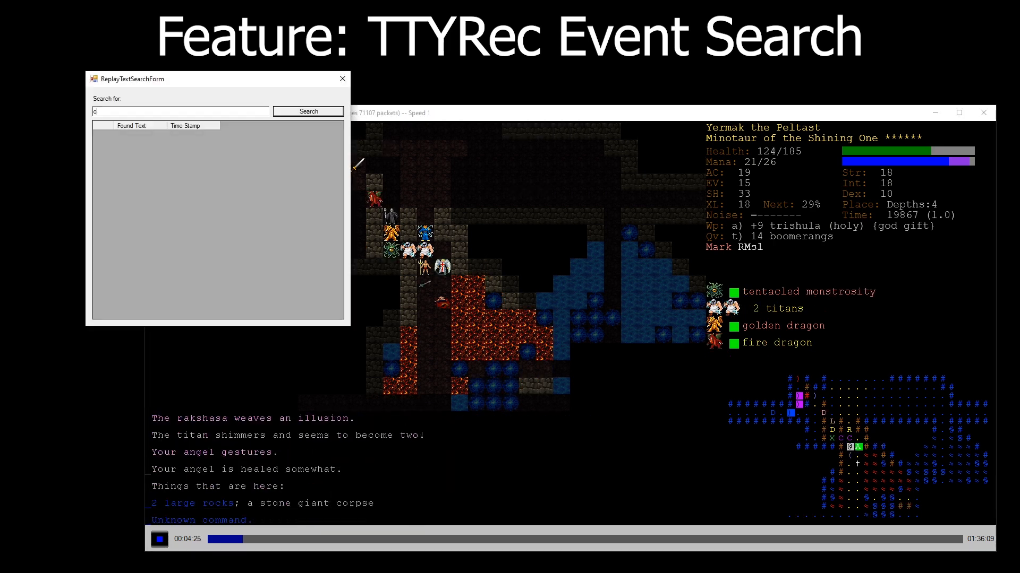
Search the replay for 'hell sent' and jump to a Hell Sentinel match.
{"action": "left_click", "coordinate": [308, 111]}
{"action": "type", "text": "hell sent"}
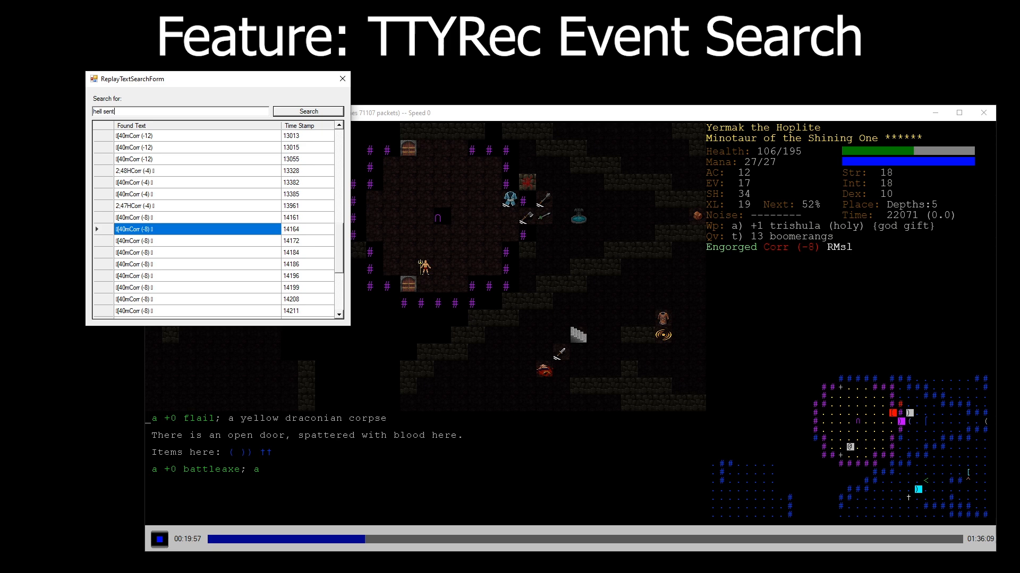
{"action": "left_click", "coordinate": [307, 111]}
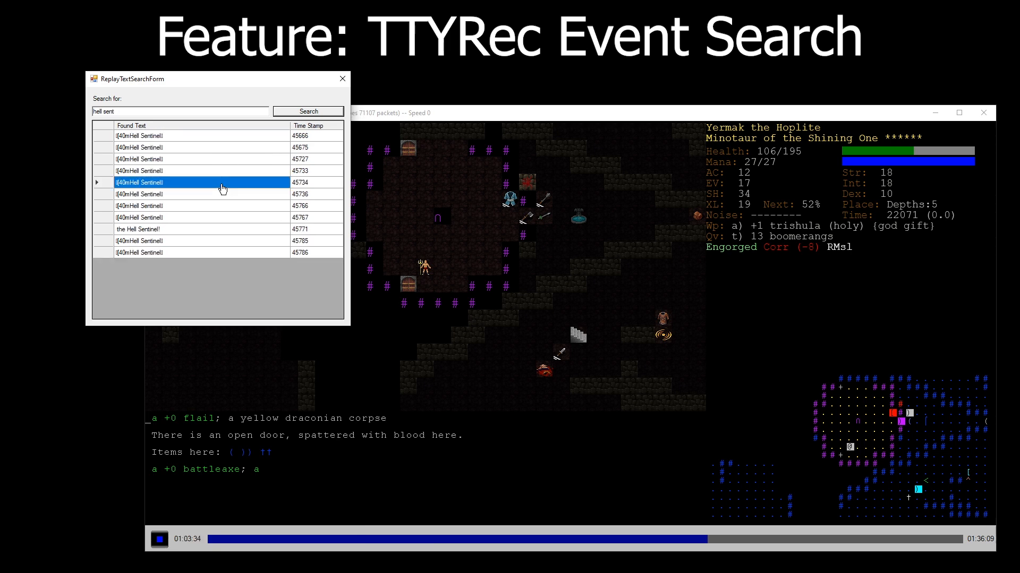